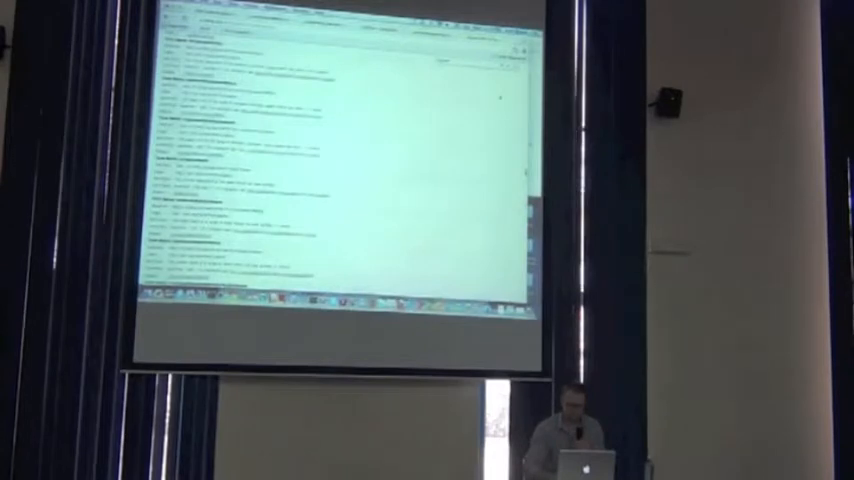
{"action": "scroll", "scroll_direction": "down", "scroll_amount": 3}
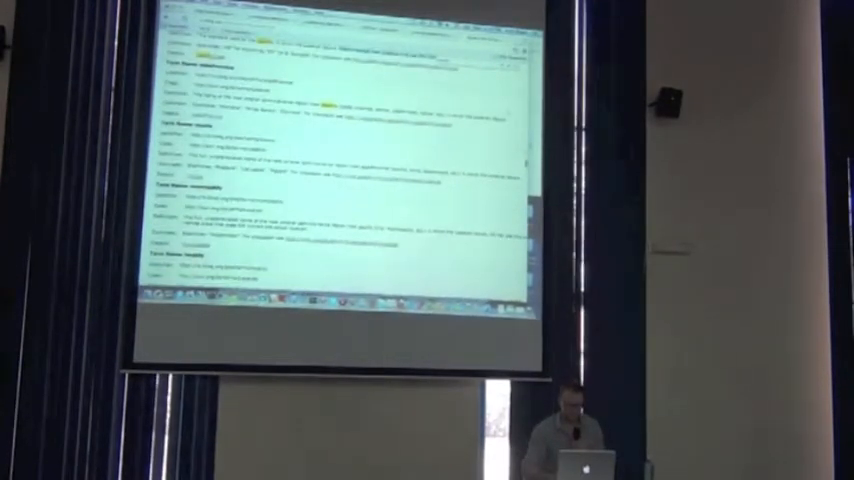
{"action": "scroll", "scroll_direction": "down", "scroll_amount": 3}
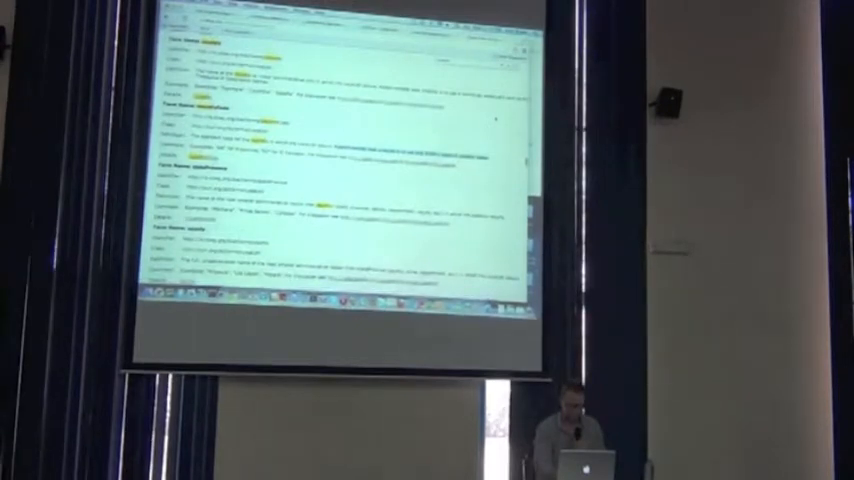